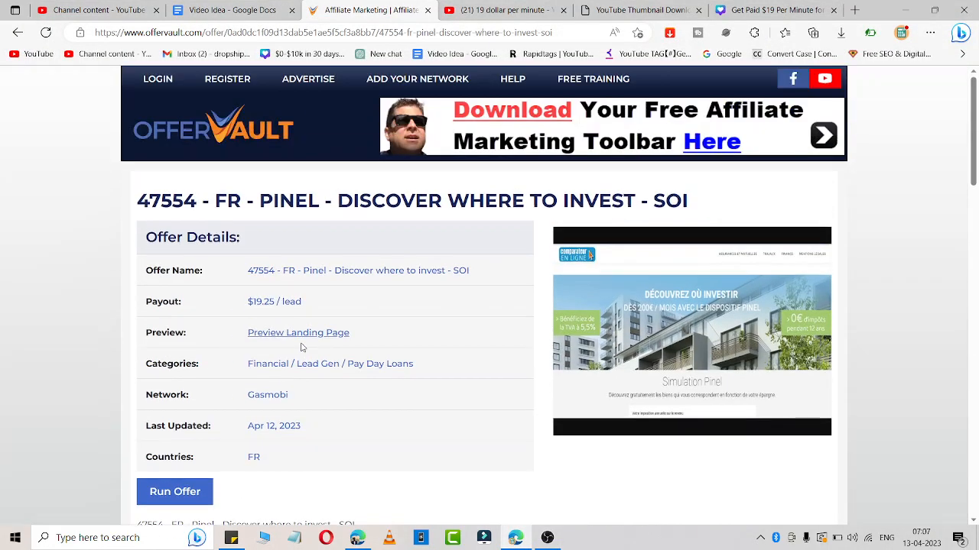
# Step: Scroll through the Pinel lead offer down to the Gasmobi network description
pyautogui.scroll(-3)
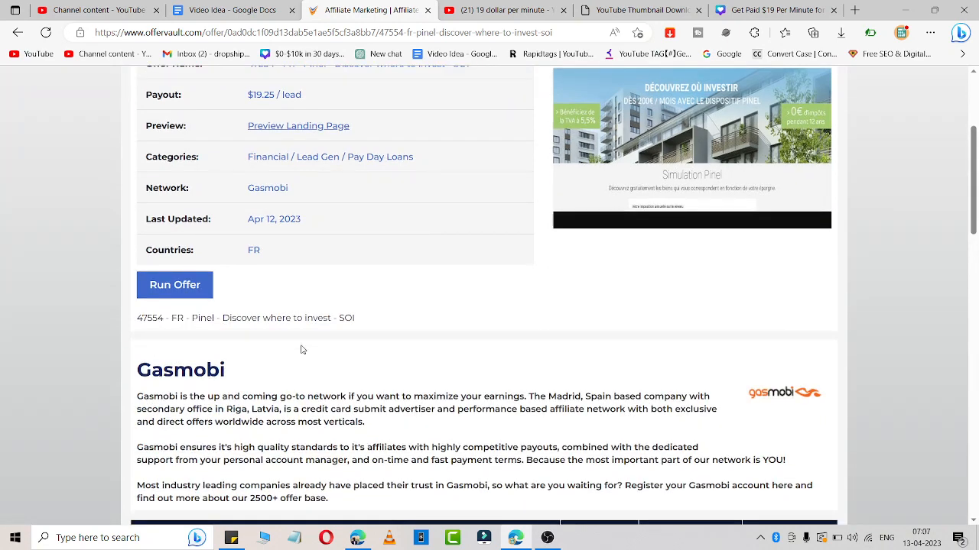
pyautogui.scroll(-3)
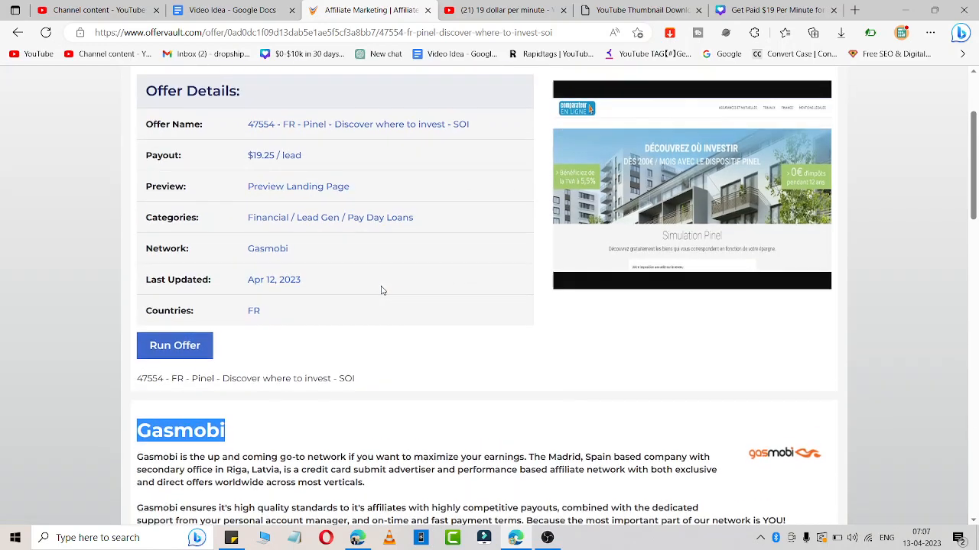
pyautogui.scroll(-3)
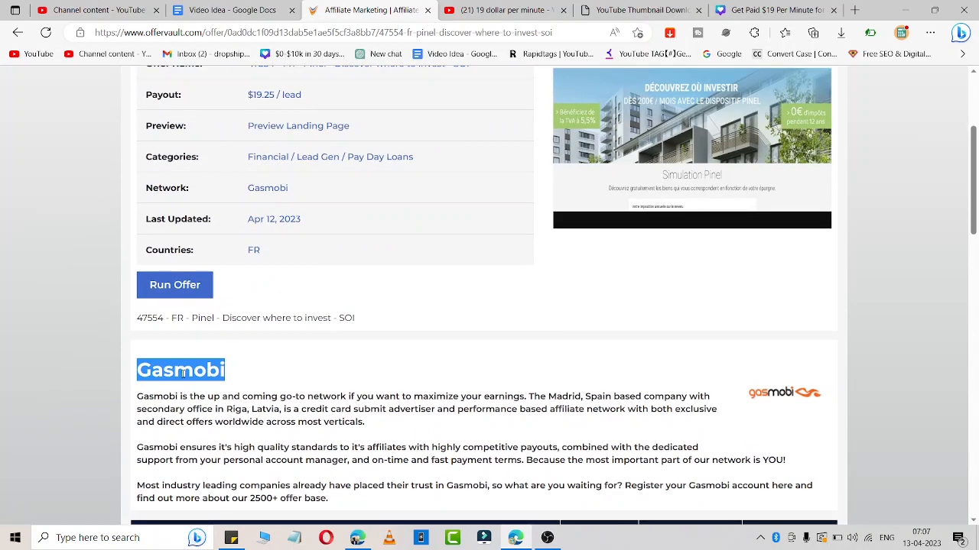
pyautogui.moveTo(452, 395)
pyautogui.write('g')
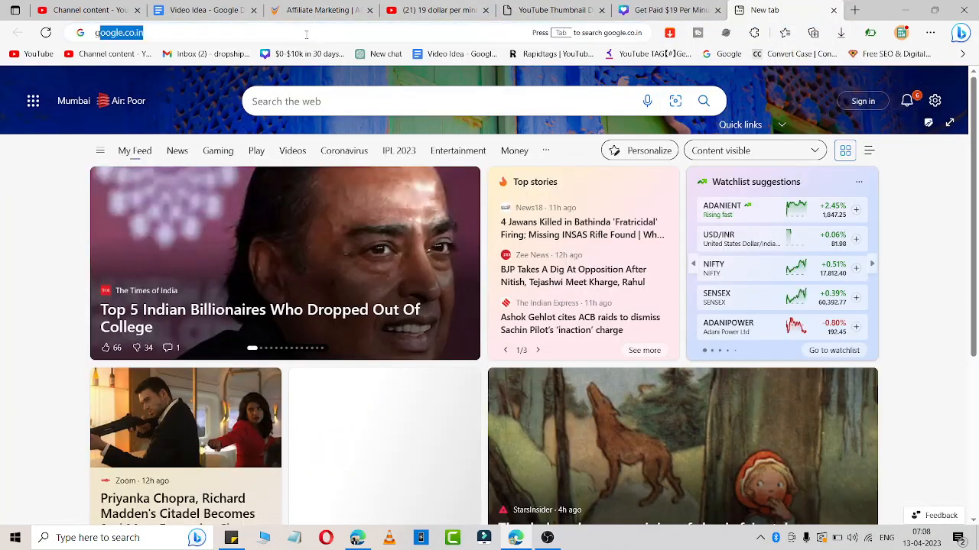
# Step: Search Google for 'Gasmobi' reviews and open the Affpaying Gasmobi review result
pyautogui.click(137, 34)
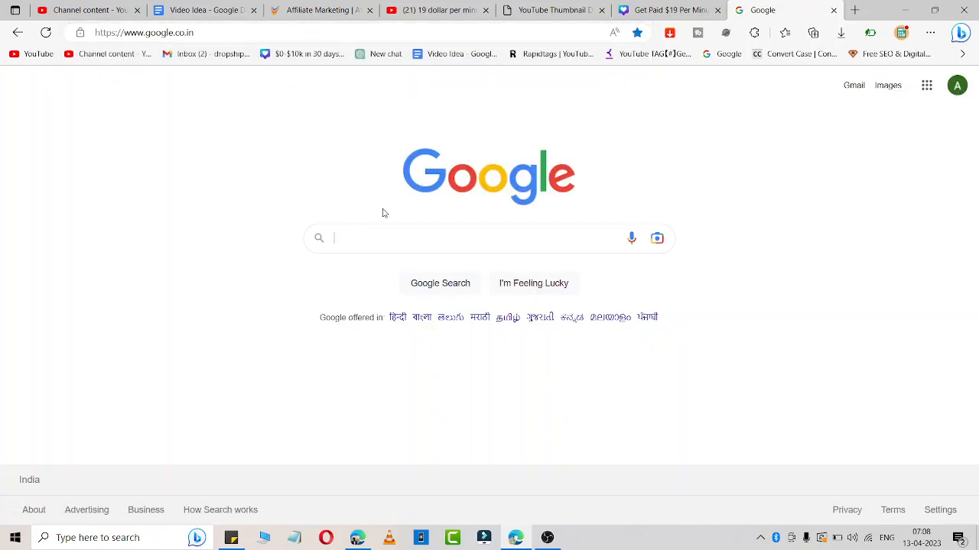
pyautogui.write('Gasmobi review')
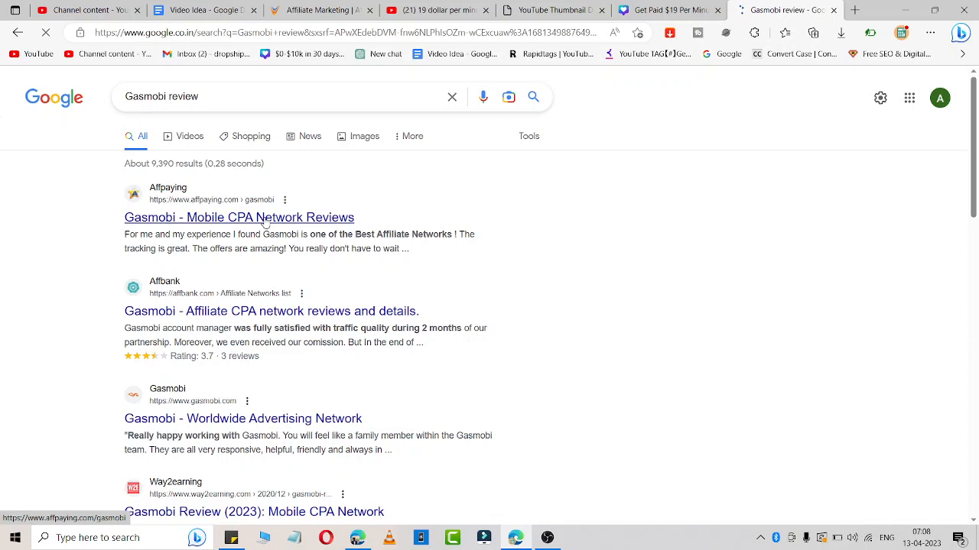
pyautogui.click(238, 217)
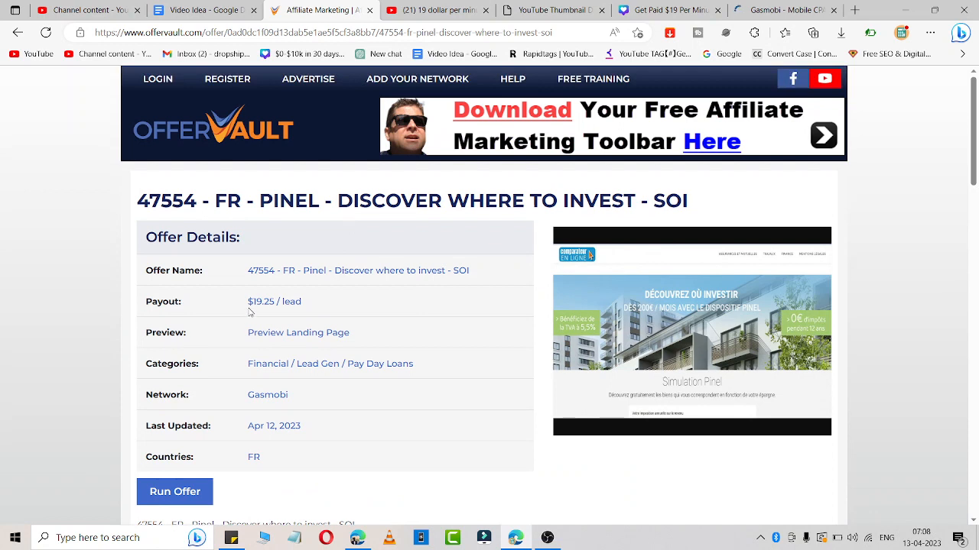
# Step: Highlight the offer's $19.25 per lead payout figure
pyautogui.doubleClick(260, 301)
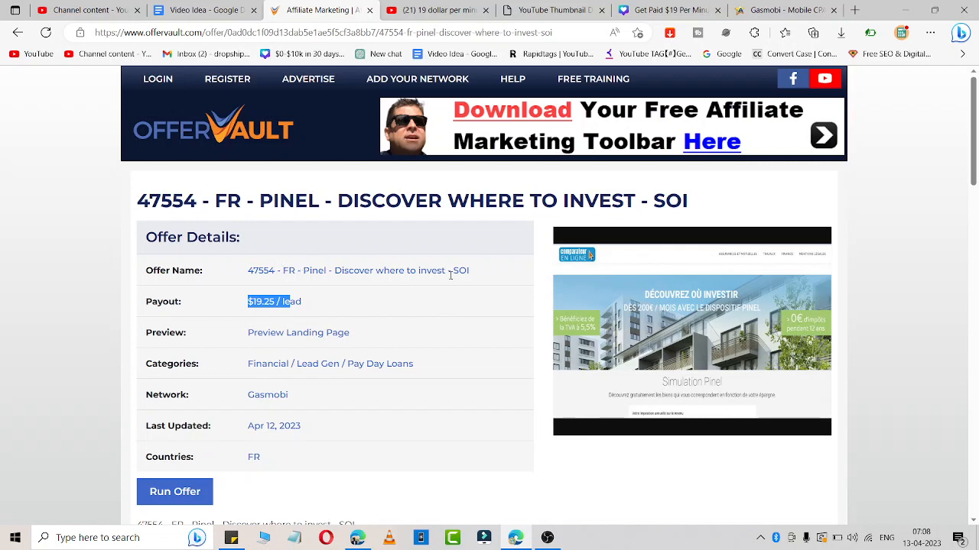
pyautogui.moveTo(449, 275)
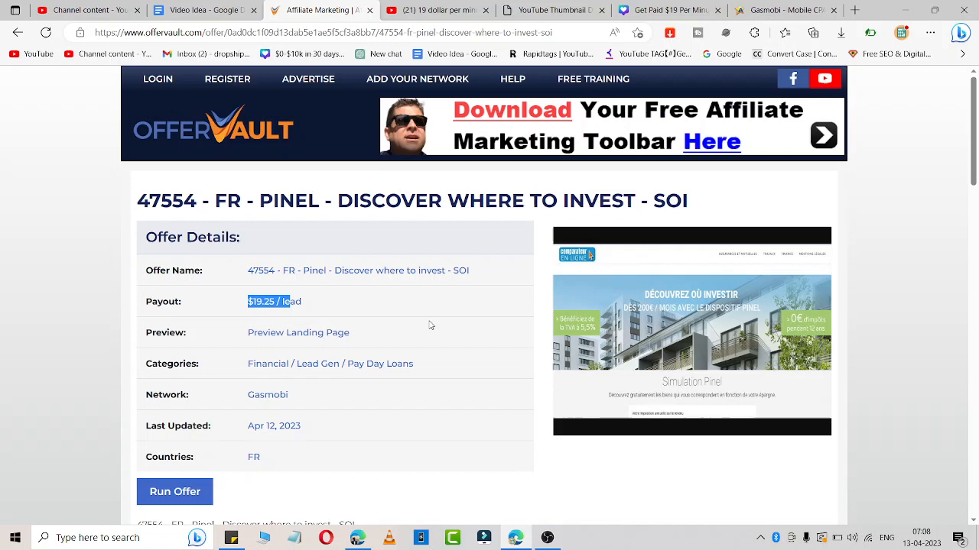
pyautogui.moveTo(434, 309)
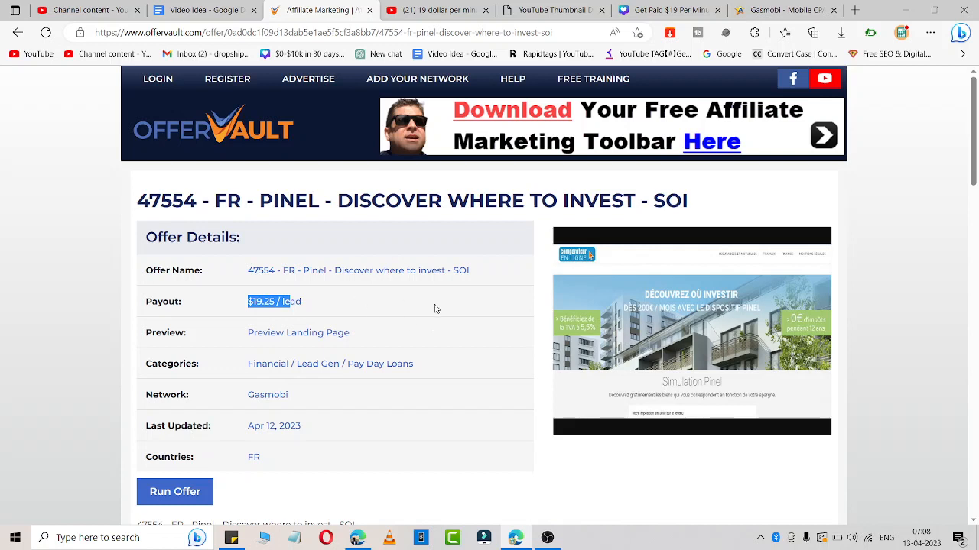
pyautogui.moveTo(392, 311)
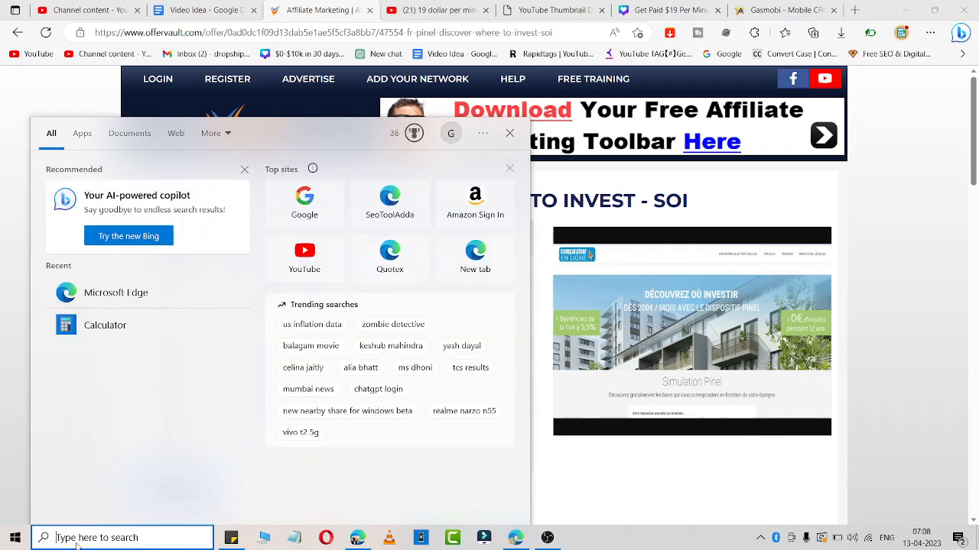
# Step: Launch Calculator via Windows search for the 19 × 10 = 190 estimate, then close it
pyautogui.write('calculator')
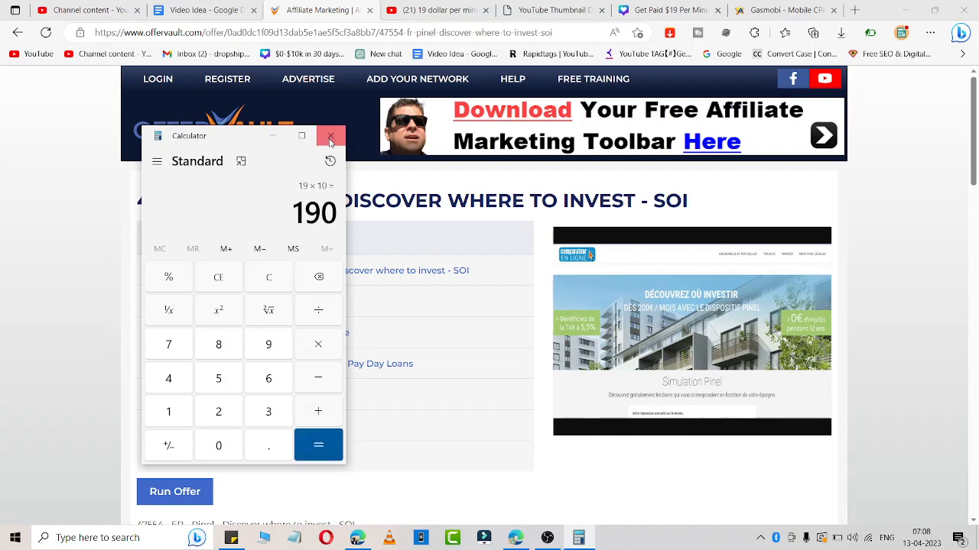
pyautogui.click(331, 135)
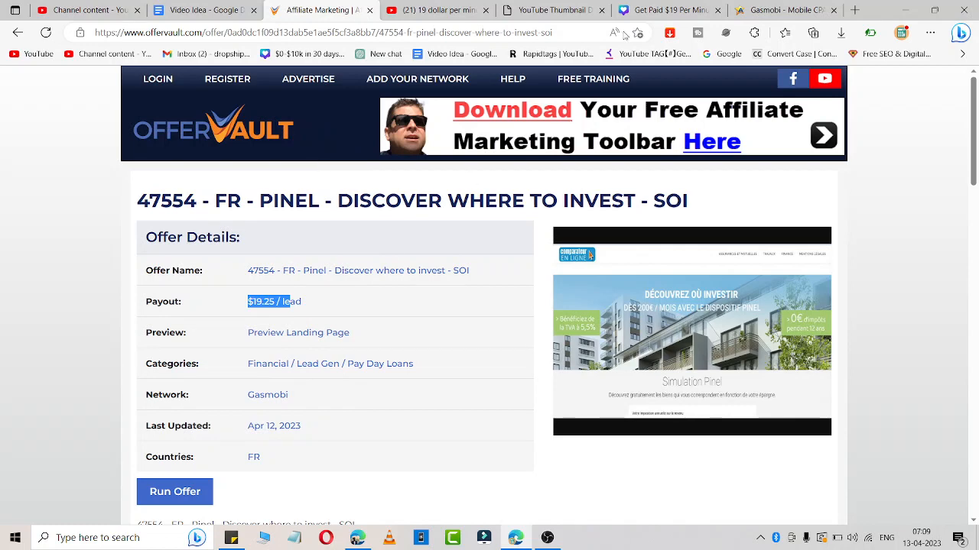
# Step: On Affpaying's Gasmobi review, highlight the $200 minimum payment under network details
pyautogui.click(268, 395)
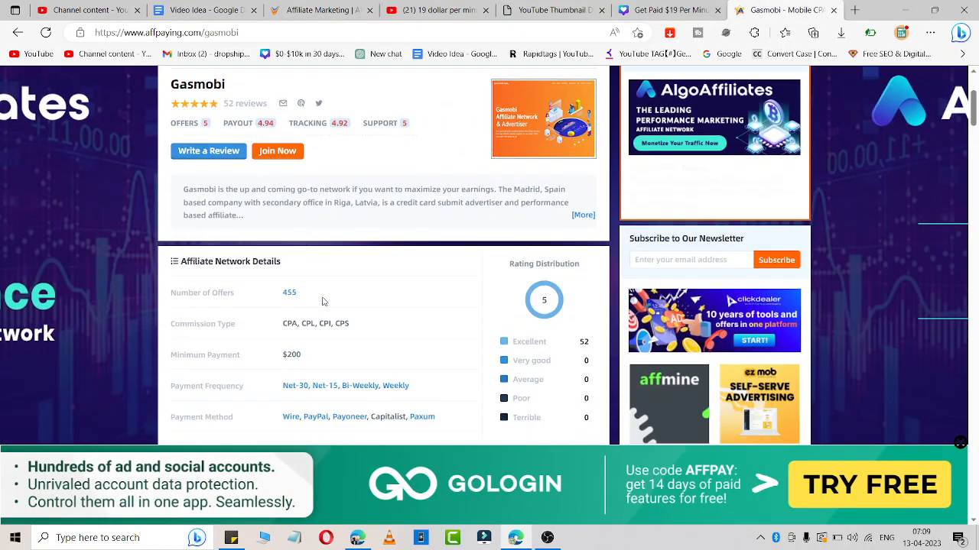
pyautogui.scroll(-3)
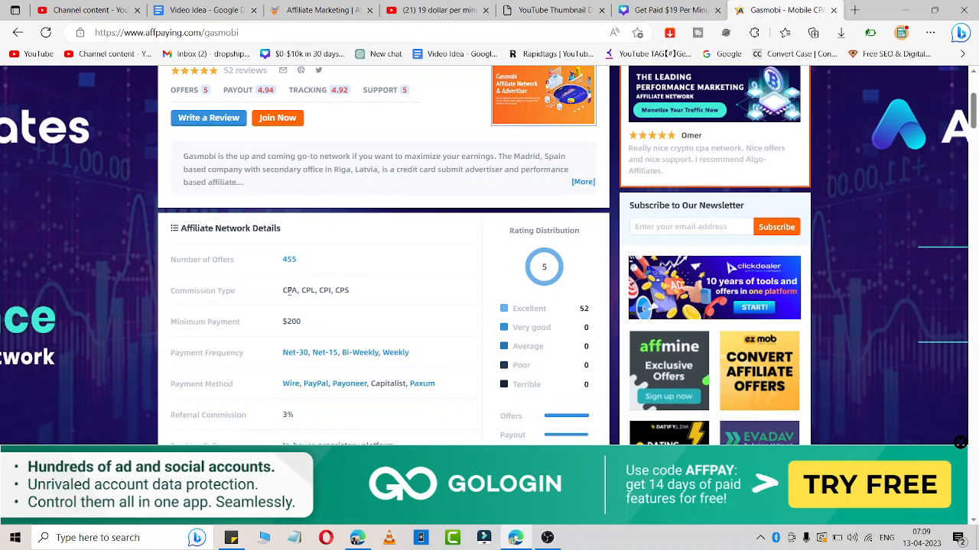
pyautogui.doubleClick(291, 321)
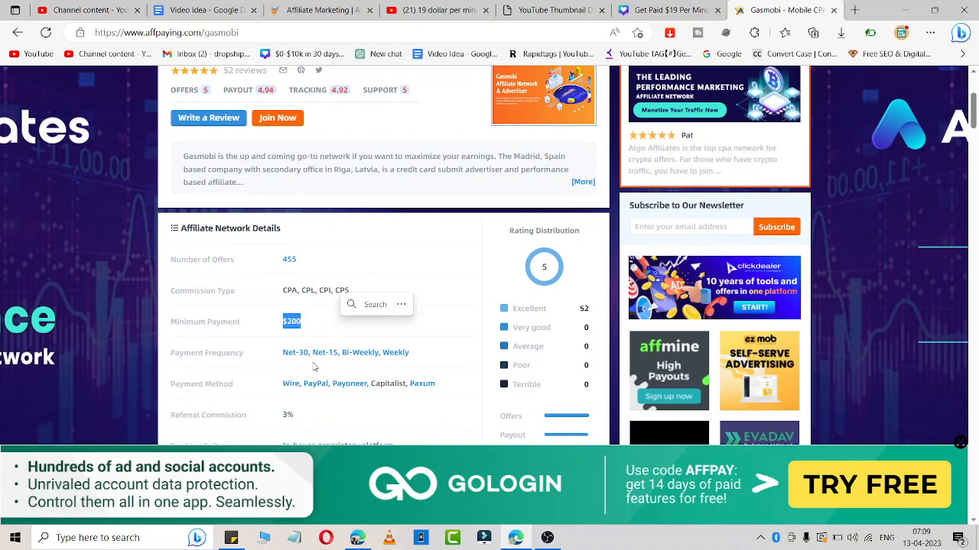
pyautogui.scroll(-3)
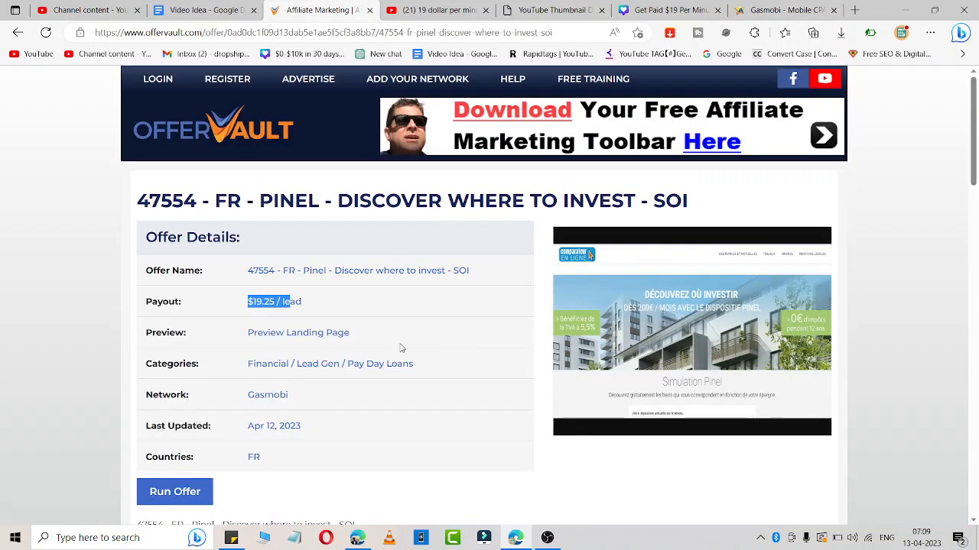
# Step: Highlight Gasmobi's description text about competitive payouts, account-manager support and on-time payments
pyautogui.scroll(-3)
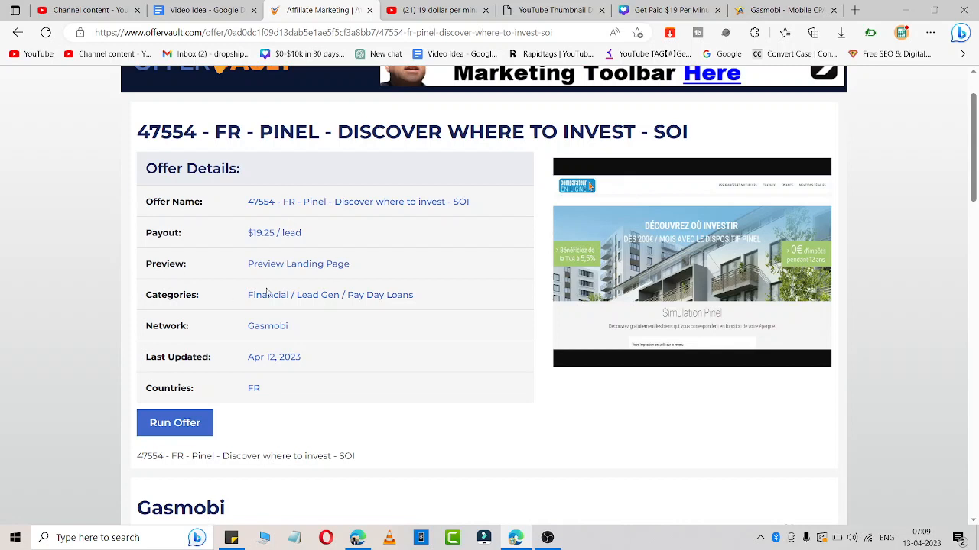
pyautogui.doubleClick(272, 232)
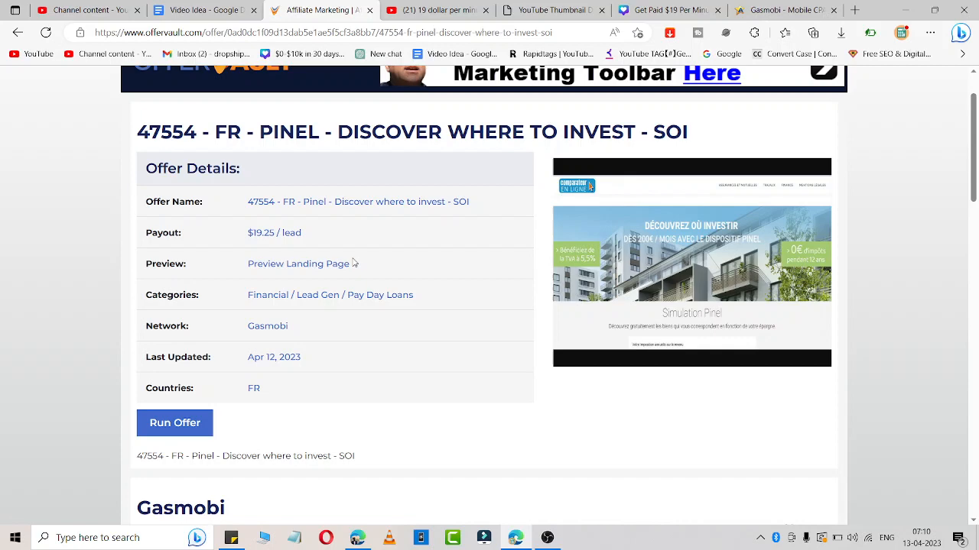
pyautogui.scroll(-3)
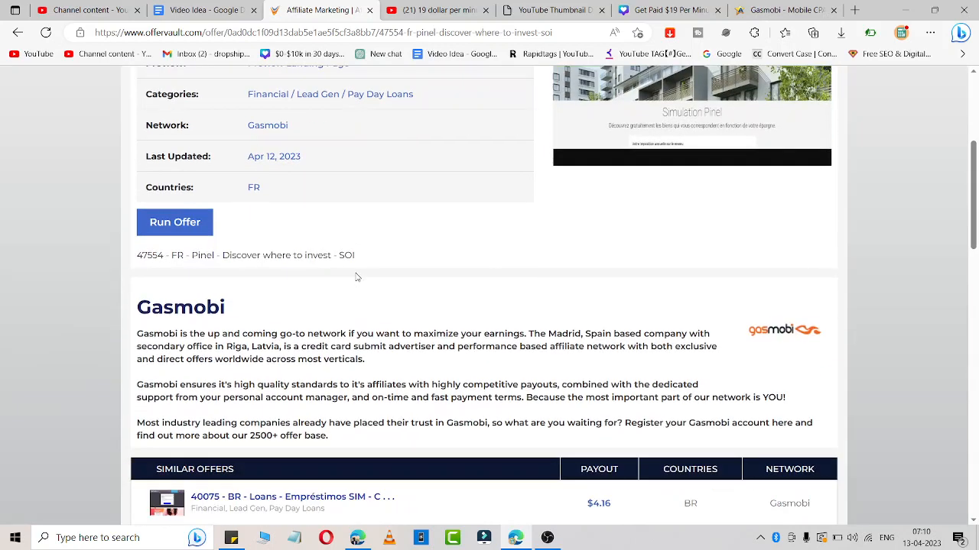
pyautogui.scroll(-3)
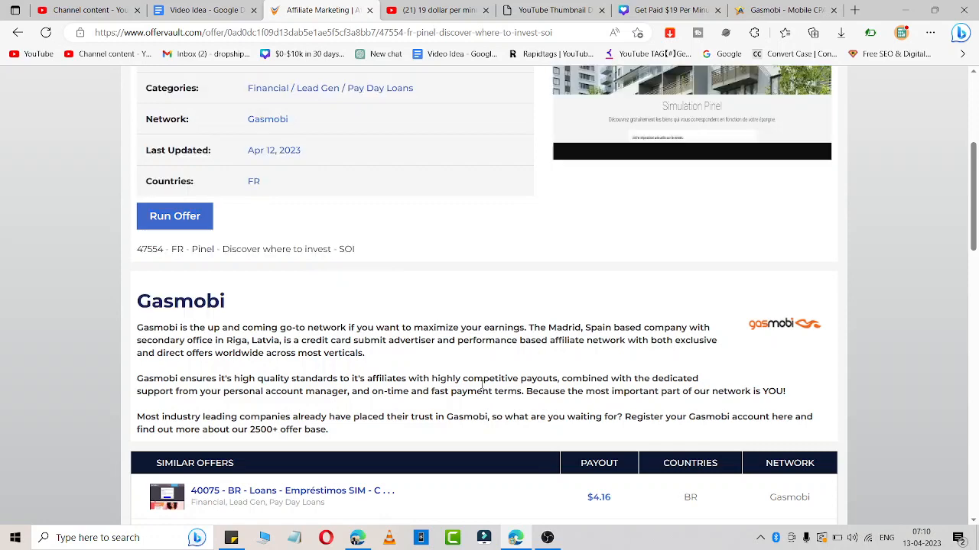
pyautogui.moveTo(485, 379); pyautogui.dragTo(485, 391)
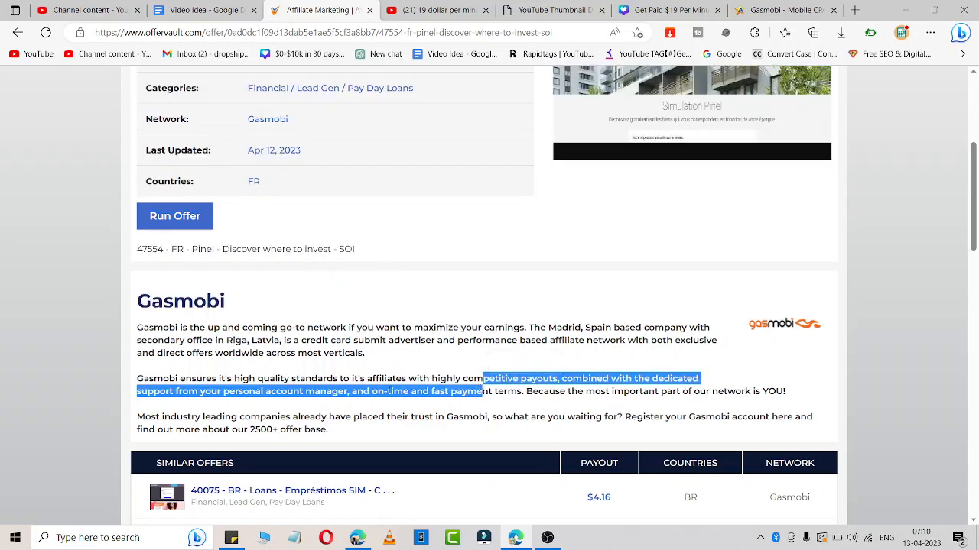